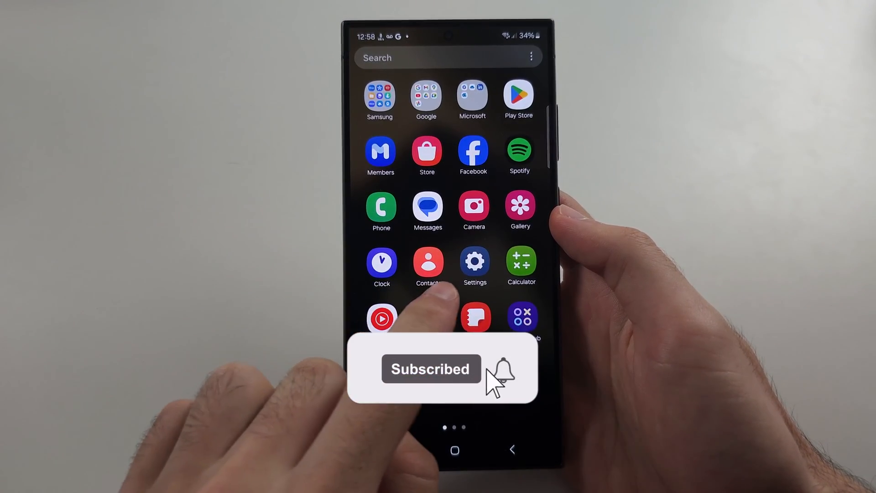
Go from the home screen into Settings and its General management page
{"action": "left_click", "coordinate": [475, 261]}
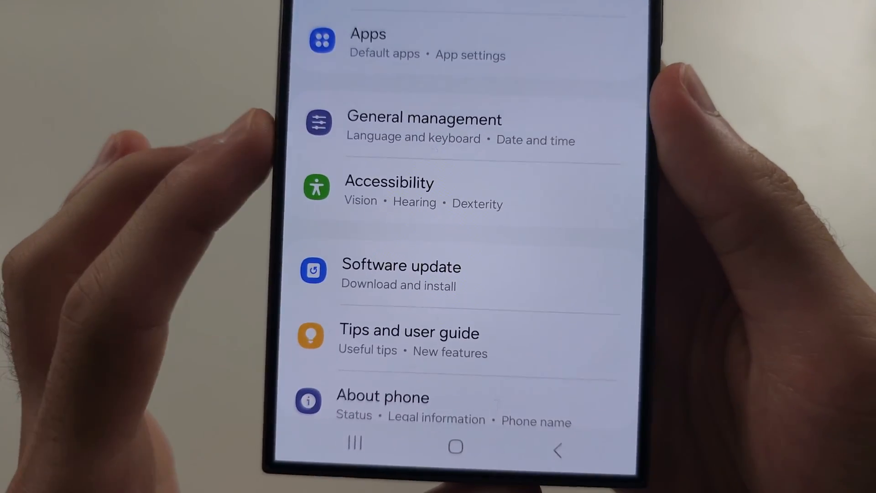
{"action": "left_click", "coordinate": [423, 126]}
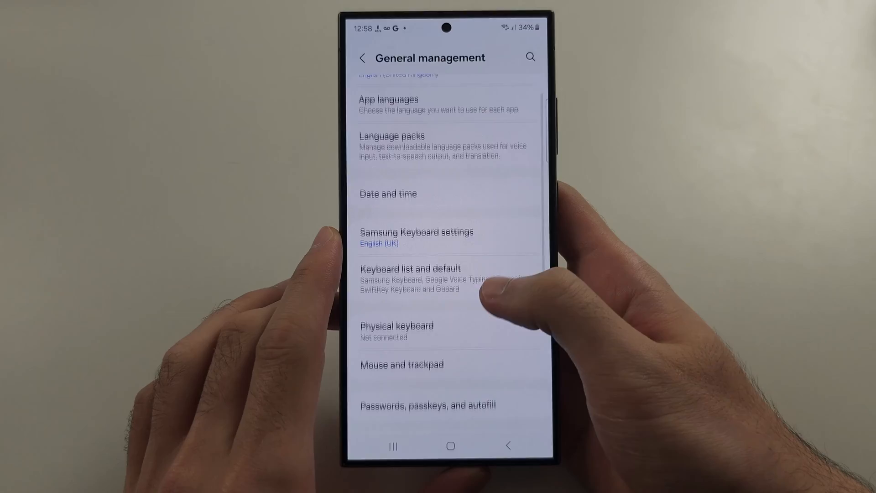
Reset the Wi-Fi and Bluetooth settings via Reset, then go back to the main Settings list
{"action": "scroll", "scroll_direction": "down", "scroll_amount": 3}
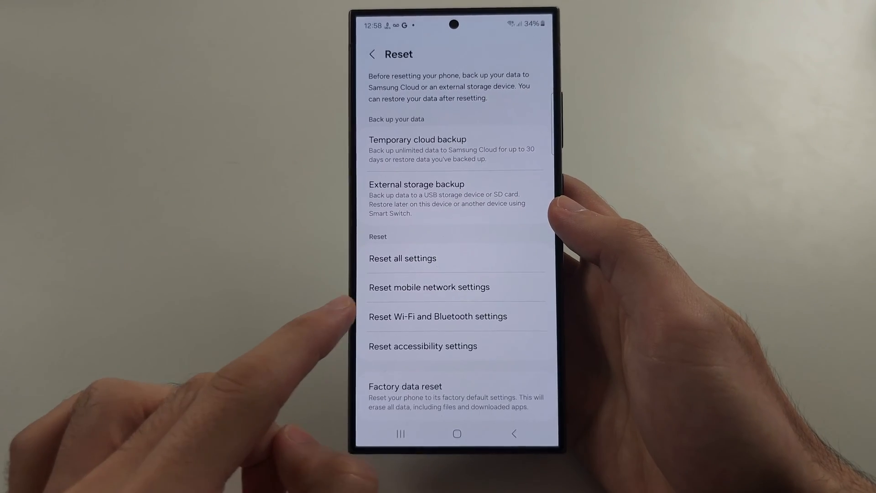
{"action": "left_click", "coordinate": [437, 316]}
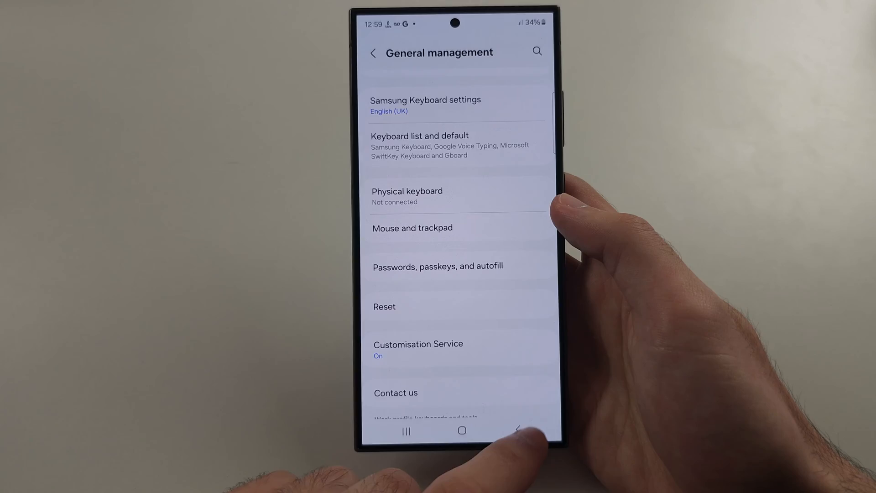
{"action": "left_click", "coordinate": [517, 430]}
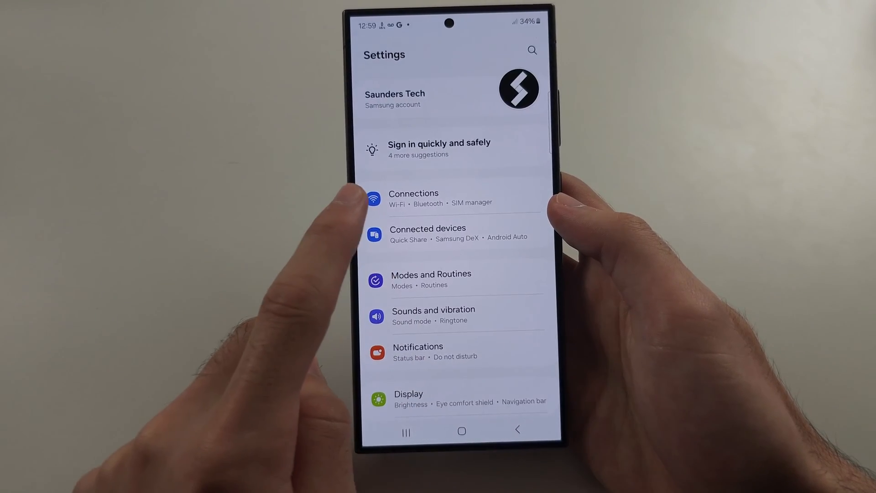
Enter the Connections settings for Wi-Fi and Bluetooth from the main list
{"action": "left_click", "coordinate": [413, 198]}
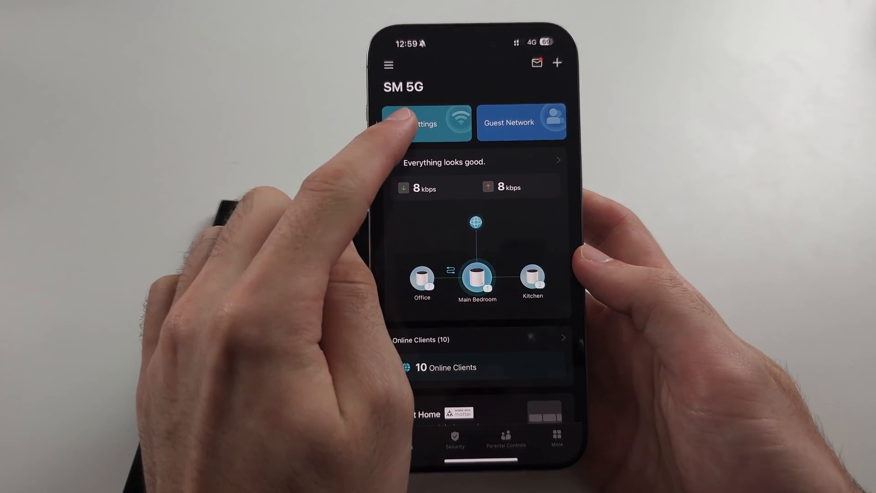
Enter Wi-Fi Settings for the SM 5G network from the Deco home tile
{"action": "left_click", "coordinate": [427, 121]}
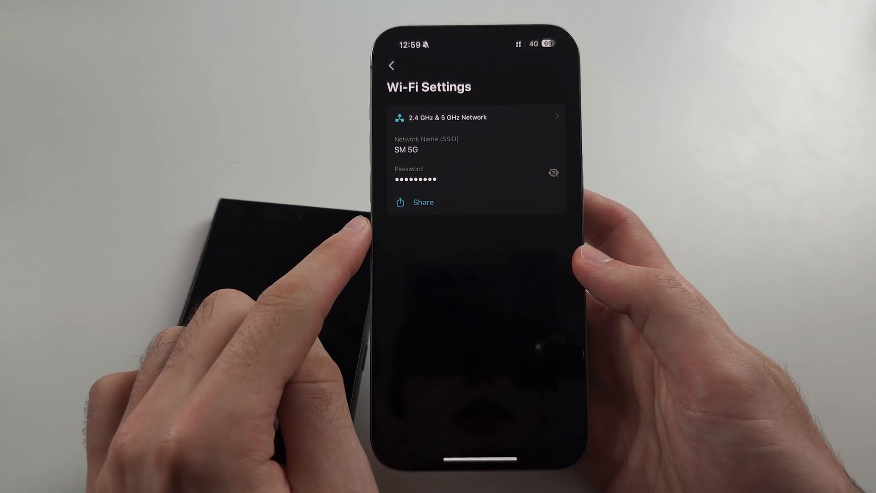
Confirm the SM 5G band is 2.4 GHz & 5 GHz, then return to the Advanced options
{"action": "left_click", "coordinate": [475, 117]}
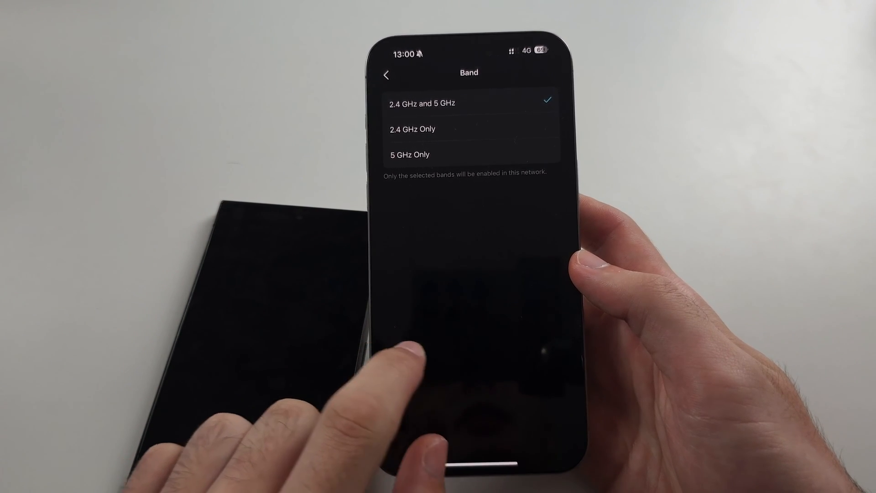
{"action": "left_click", "coordinate": [385, 74]}
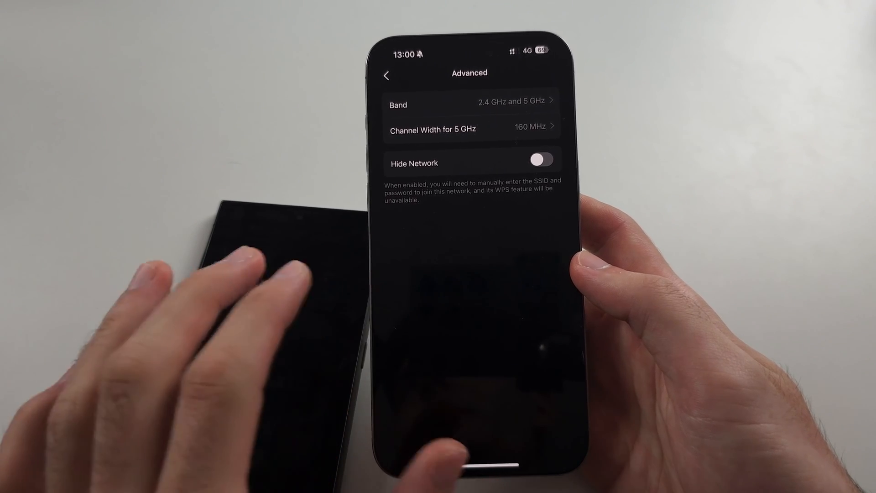